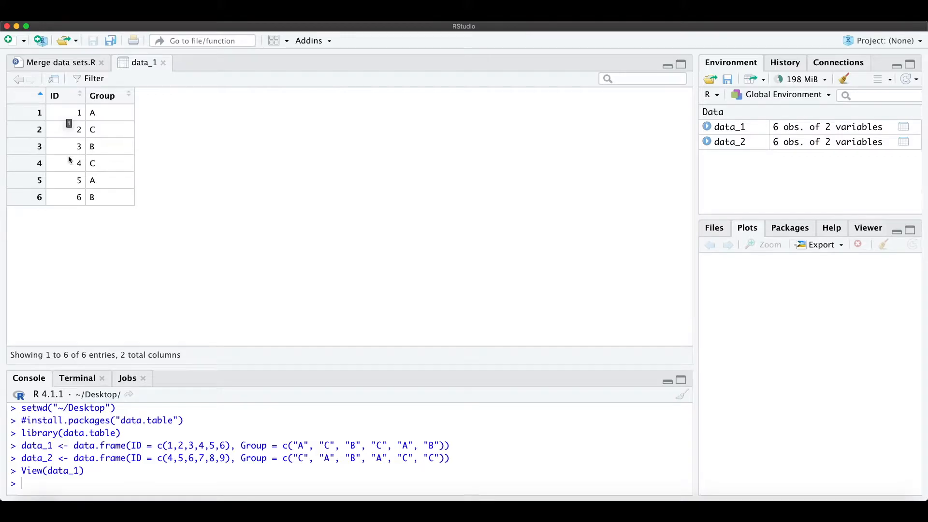
Step: View data_2 (IDs 4 to 9 with groups) and return to the merge script
click(59, 62)
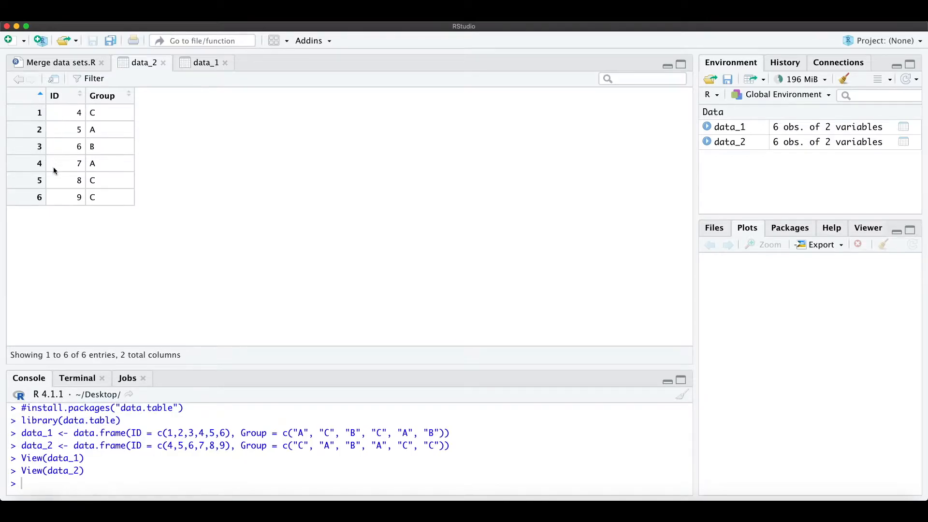
click(60, 62)
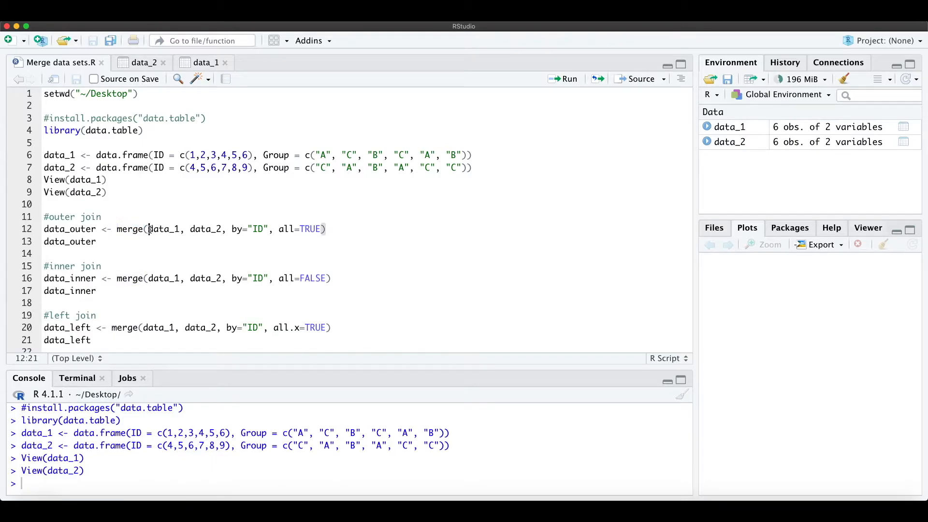
Step: Review merge(data_1, data_2, by ID, all=TRUE) and run it to print the nine-row data_outer
double_click(164, 229)
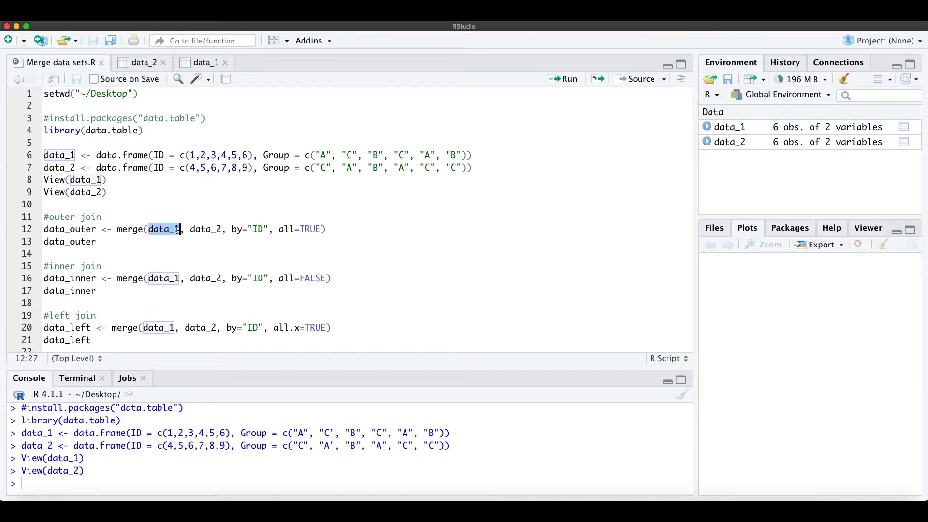
click(204, 229)
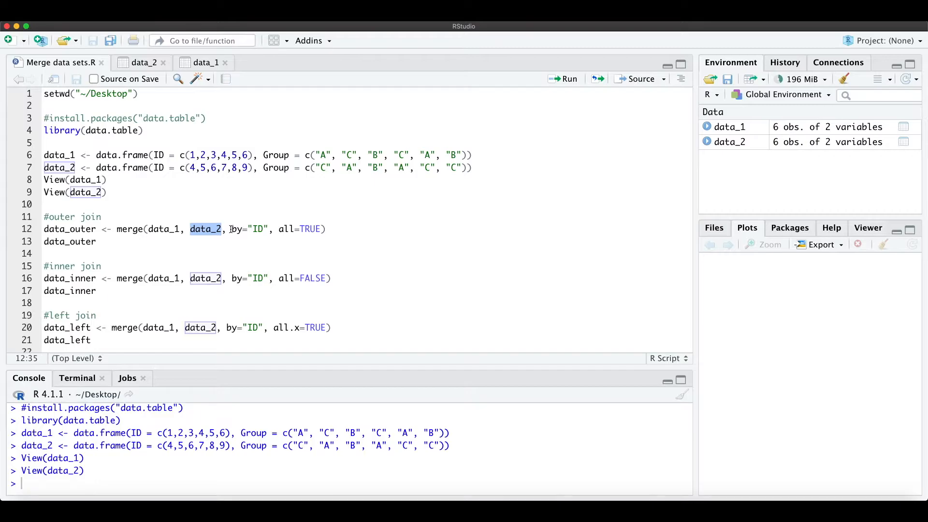
click(231, 229)
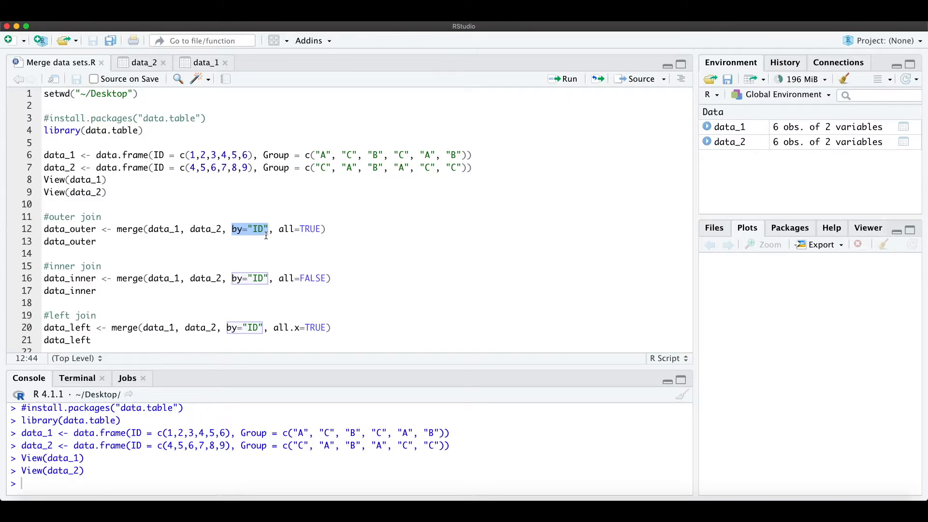
click(191, 154)
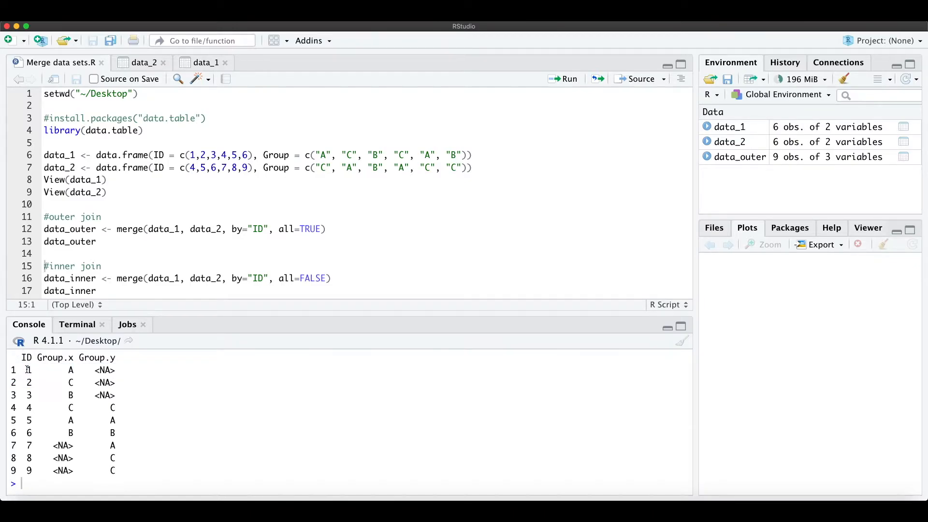
drag(23, 370, 118, 433)
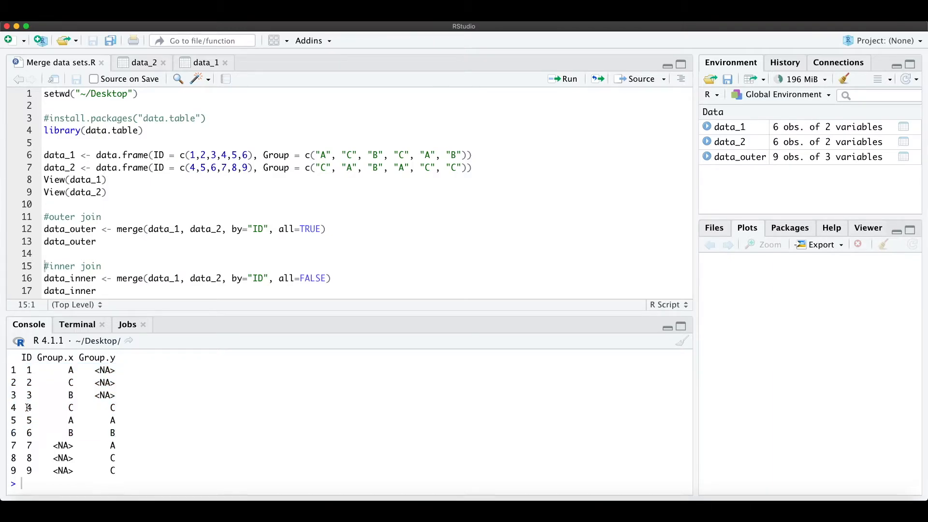
drag(25, 407, 118, 470)
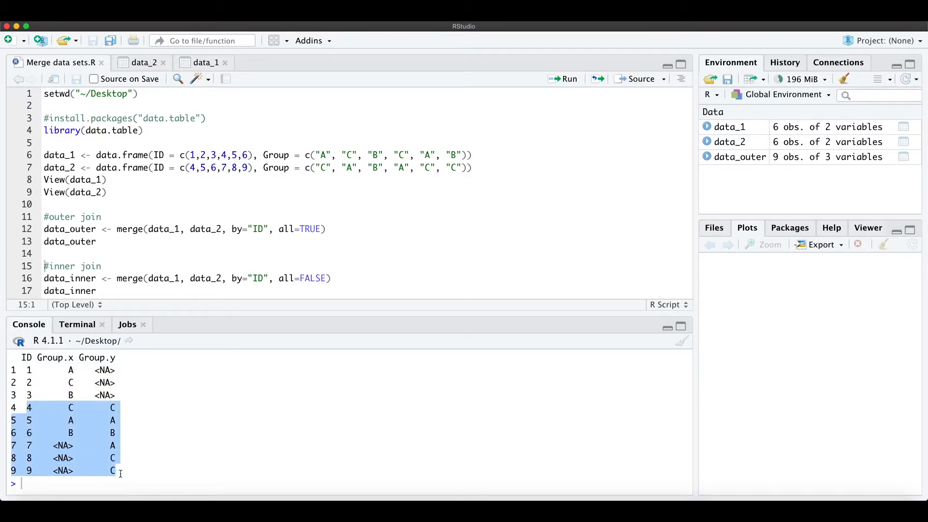
mouse_move(85, 427)
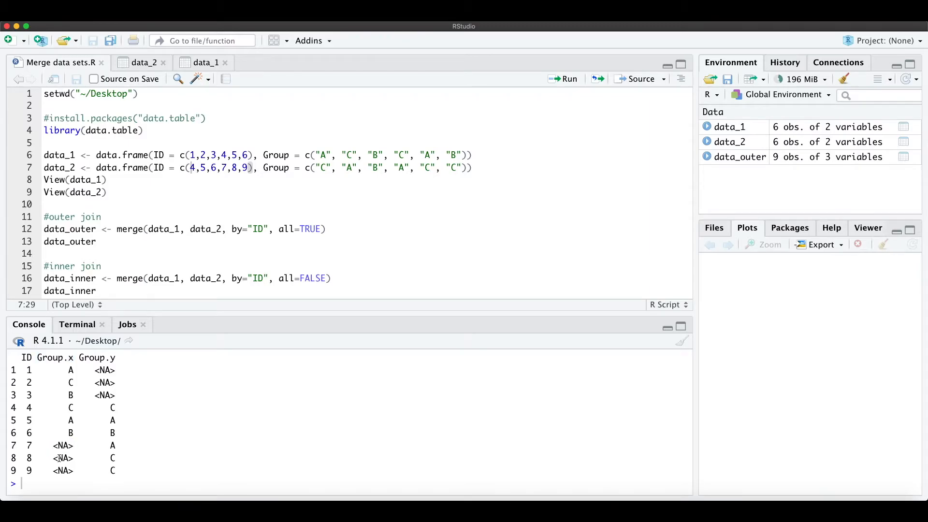
double_click(62, 471)
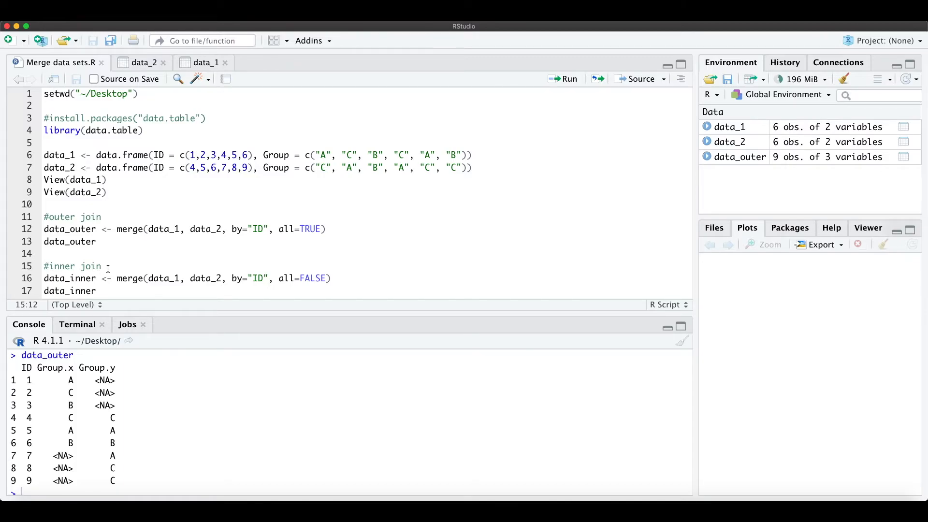
Step: Run merge with all=FALSE and confirm data_inner lists only IDs 4, 5 and 6
double_click(129, 278)
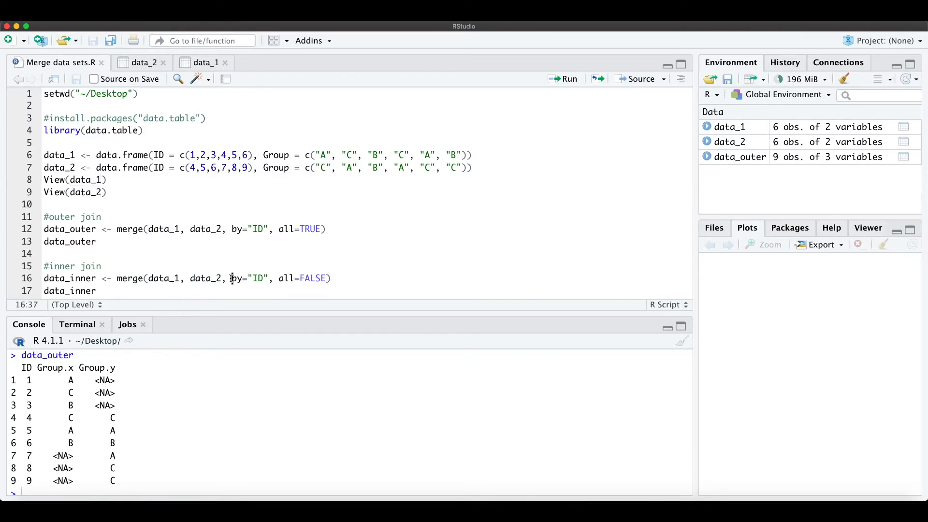
double_click(250, 279)
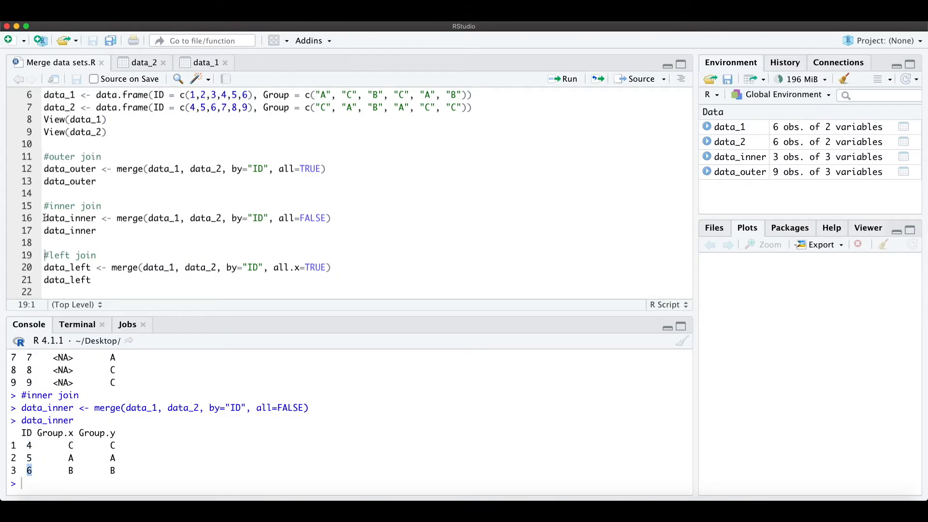
double_click(70, 217)
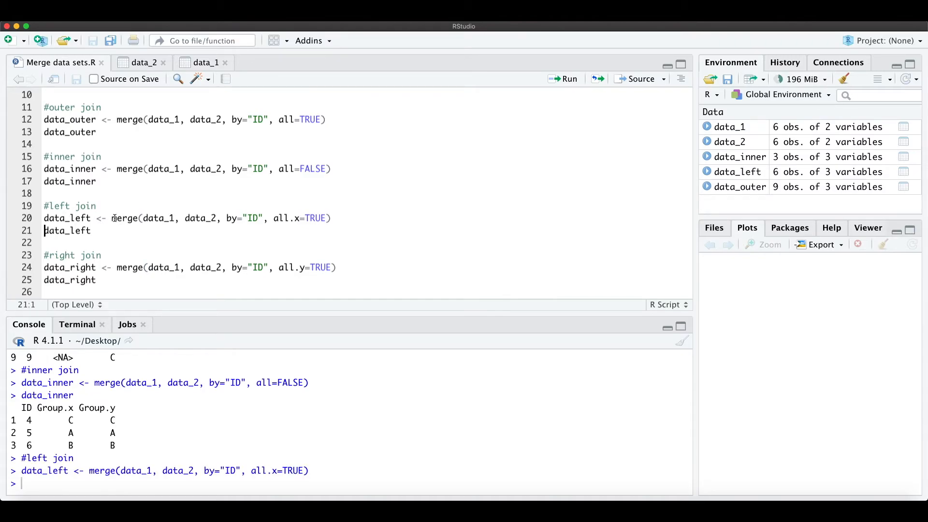
Step: Run merge with all.x=TRUE so data_left prints IDs 1 to 6 with NA Group.y for 1 to 3
double_click(286, 217)
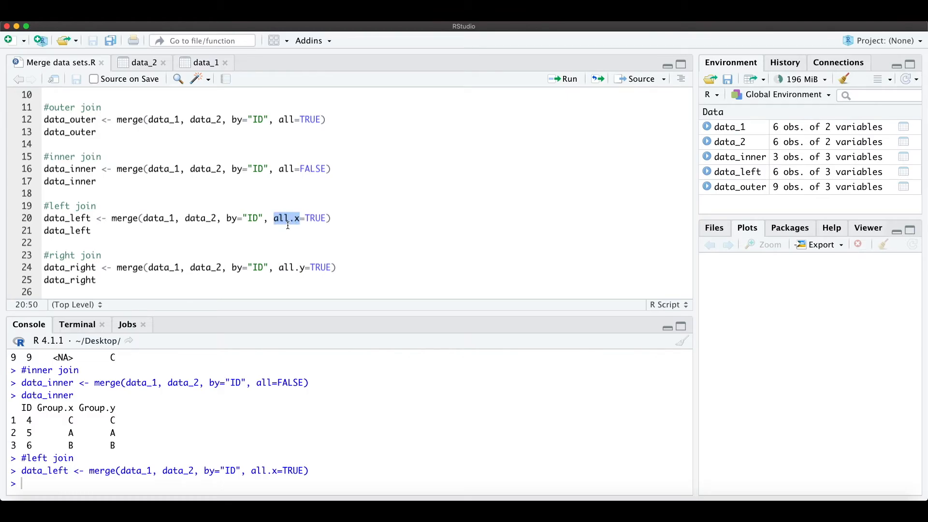
click(287, 217)
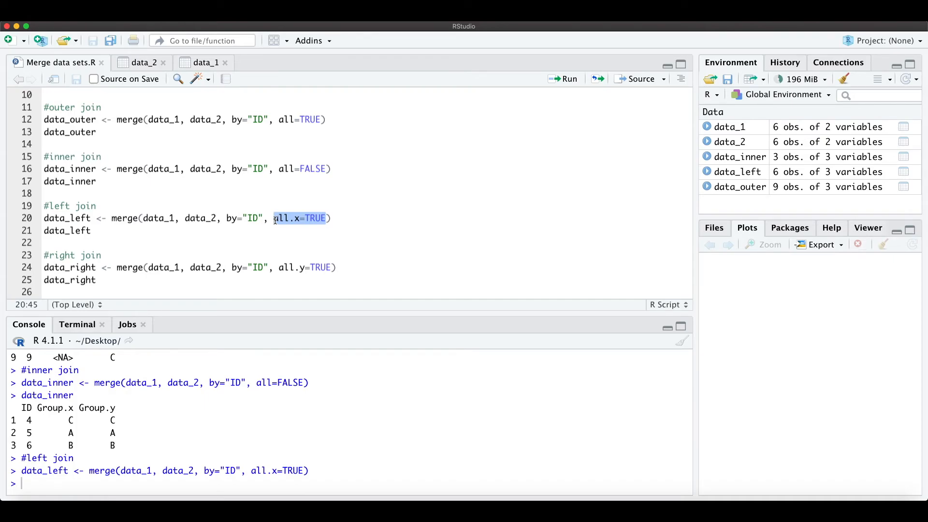
click(333, 218)
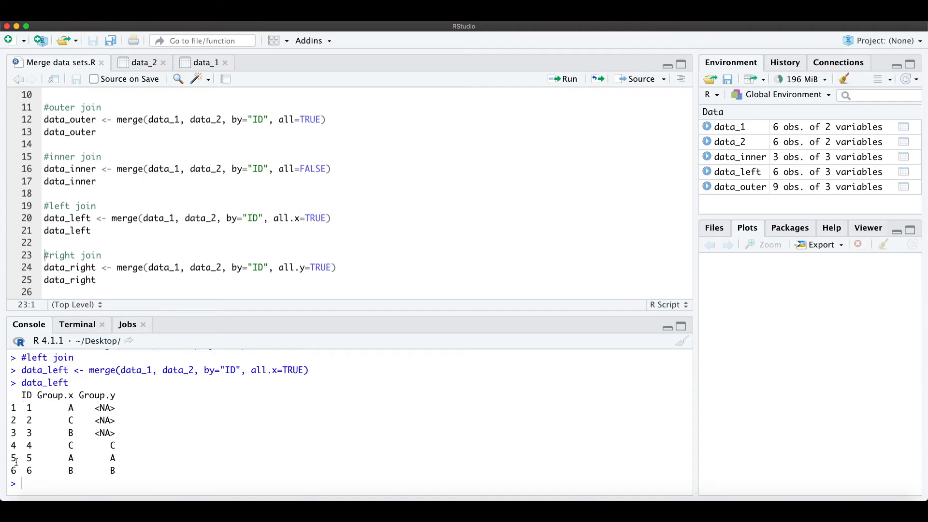
mouse_move(75, 407)
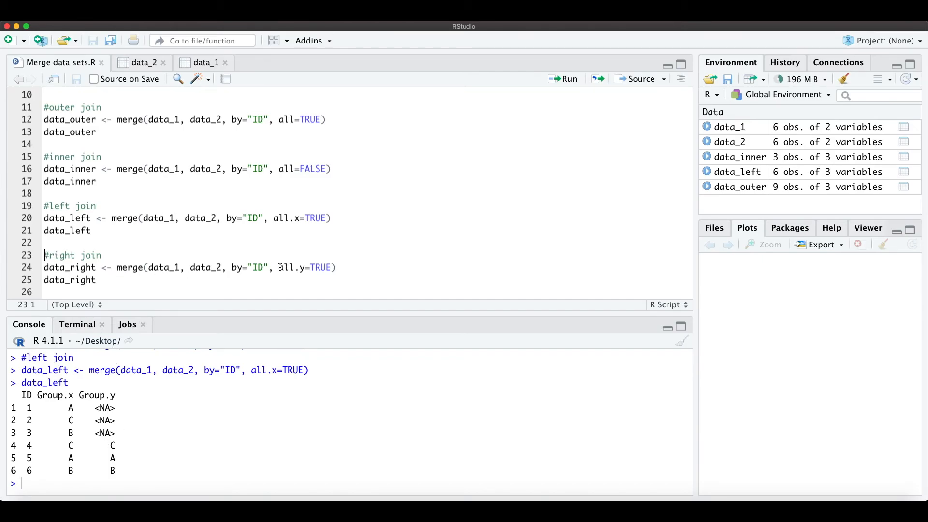
Step: Run merge with all.y=TRUE so data_right prints IDs 4 to 9 with NA Group.x for 7 to 9
double_click(292, 266)
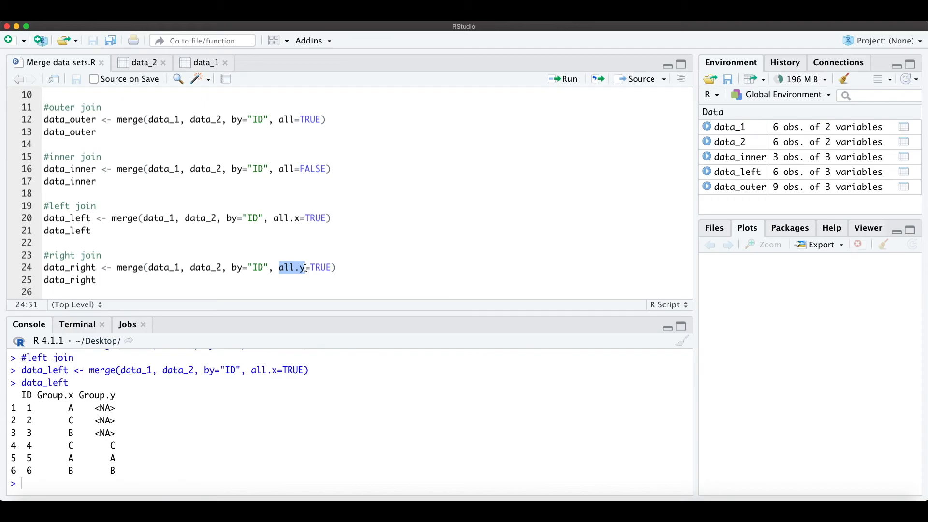
click(568, 78)
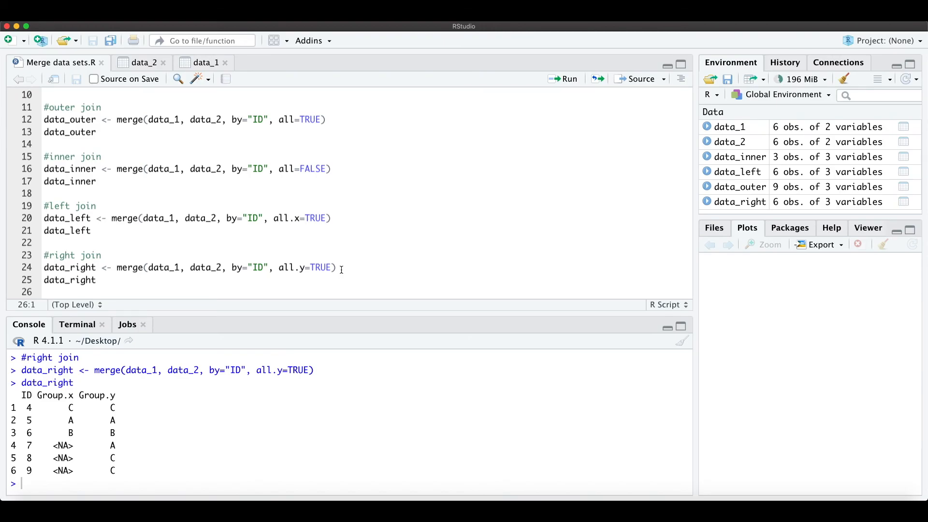
mouse_move(357, 255)
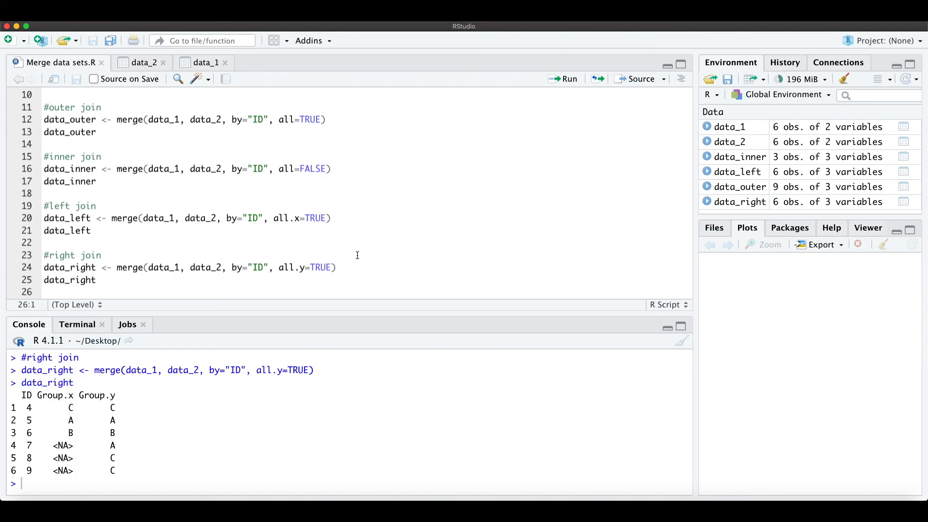